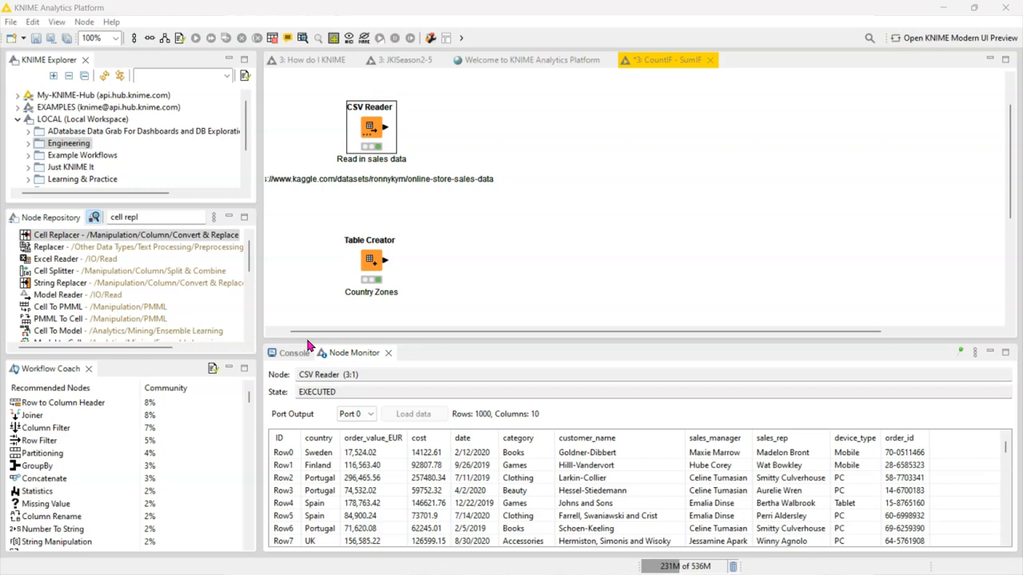
mouse_move(547, 291)
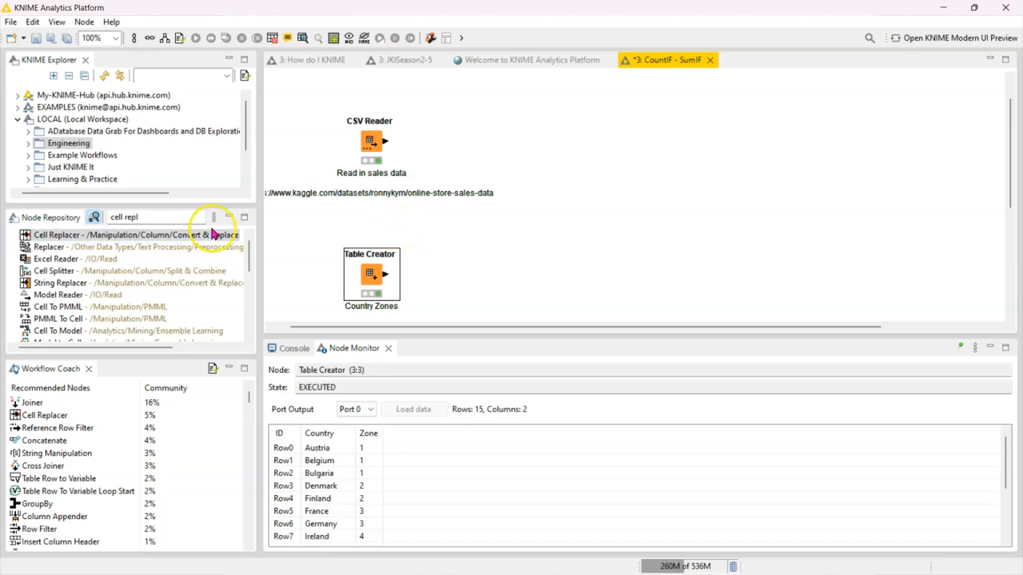
mouse_move(457, 211)
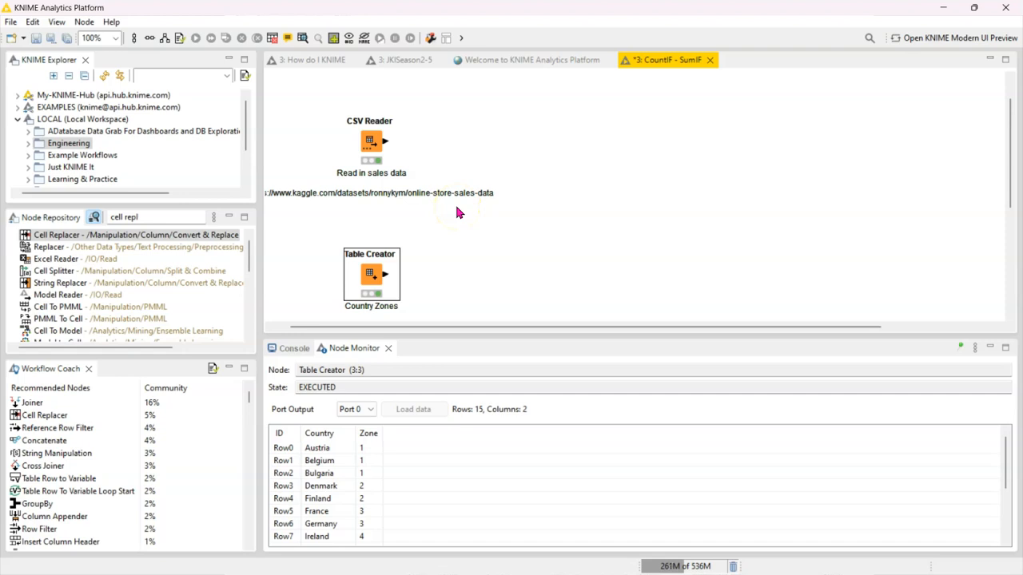
Place a Cell Replacer and wire the sales CSV Reader and Country Zones table into its two ports
left_click(470, 285)
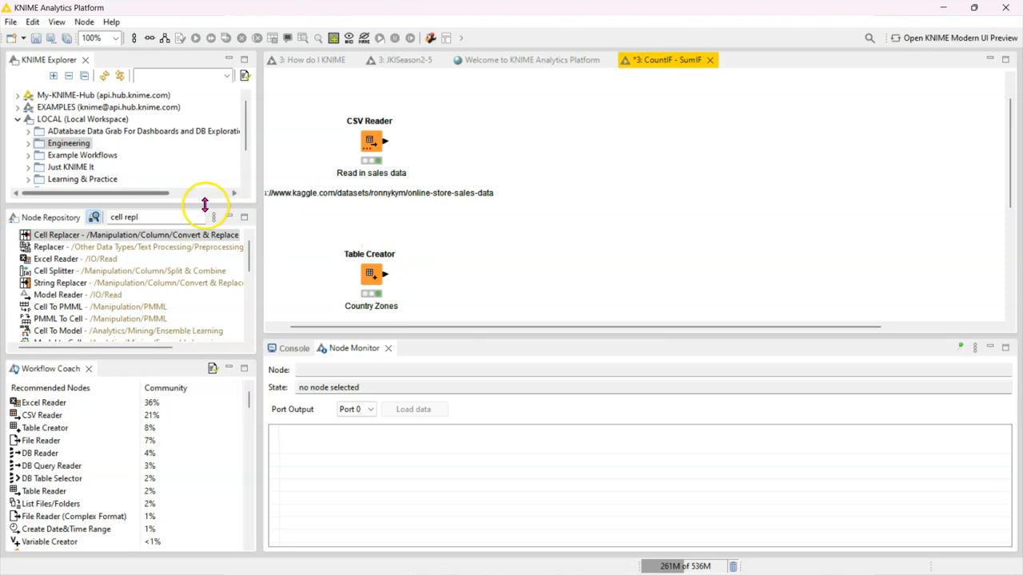
left_click_drag(58, 233, 530, 220)
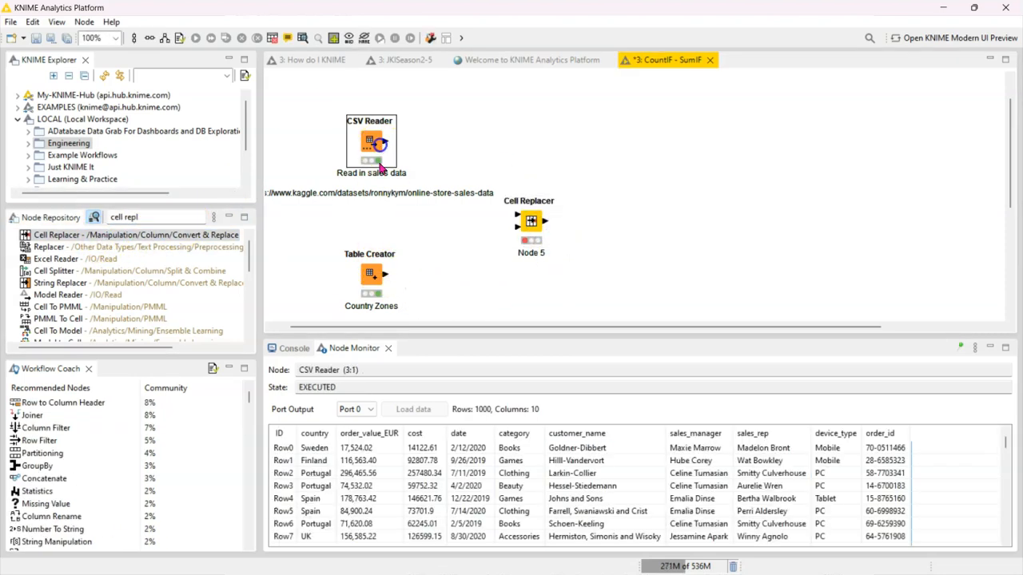
left_click(371, 275)
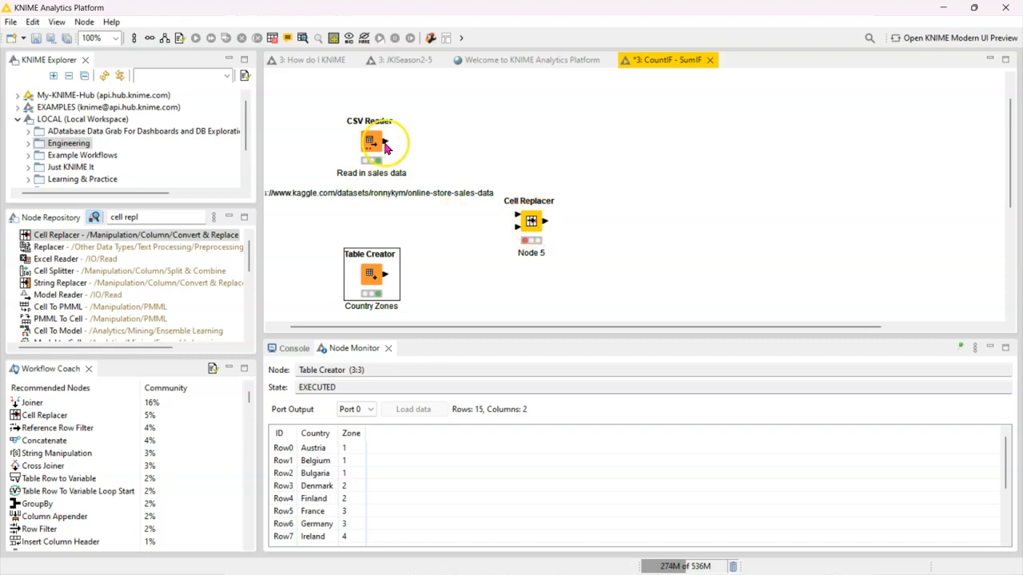
left_click_drag(387, 141, 514, 218)
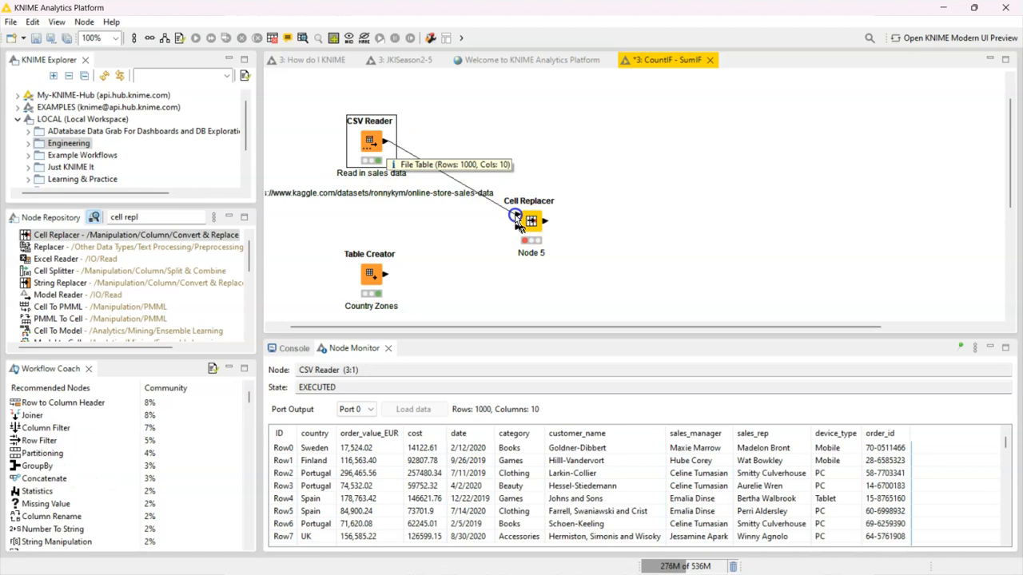
mouse_move(377, 274)
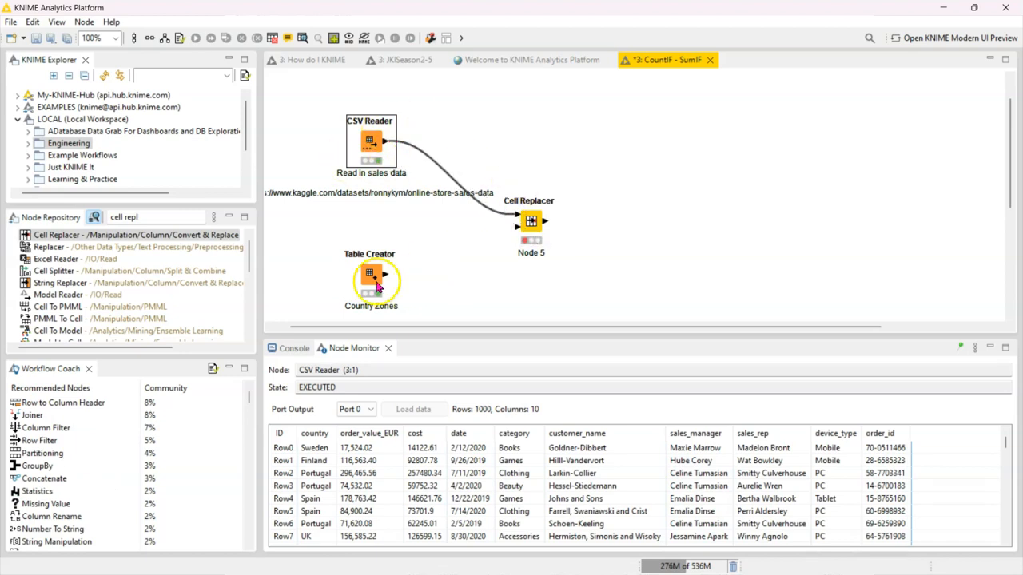
left_click(370, 275)
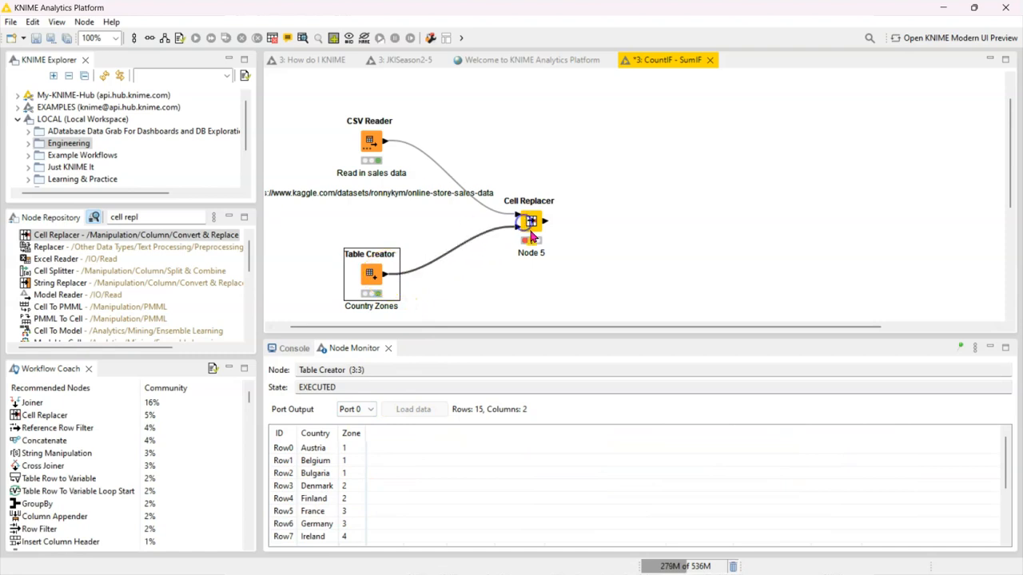
Configure Cell Replacer: target country, lookup Country, output Zone appended as new column 'Zone'
double_click(531, 221)
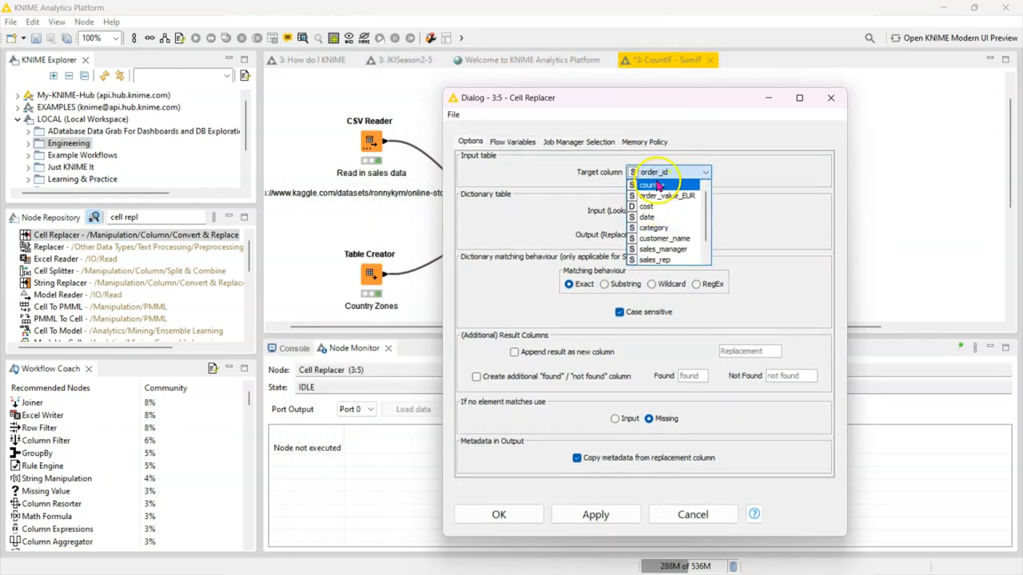
left_click(651, 186)
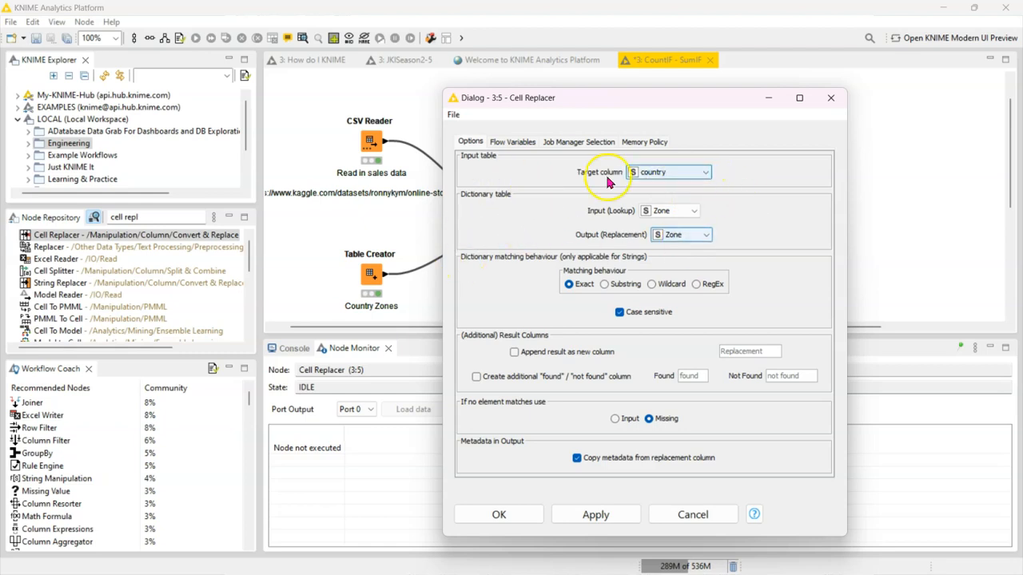
mouse_move(679, 172)
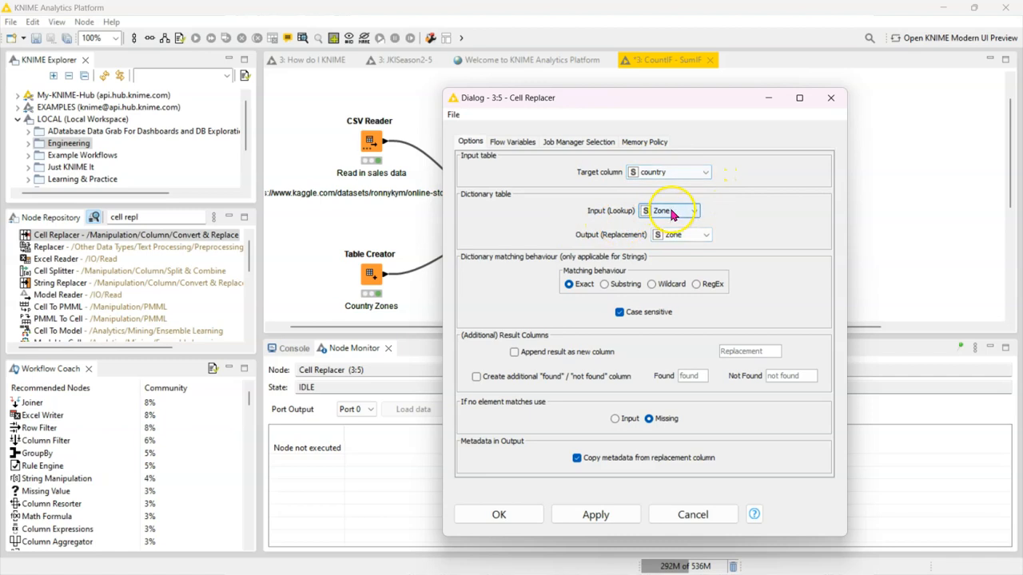
left_click(669, 211)
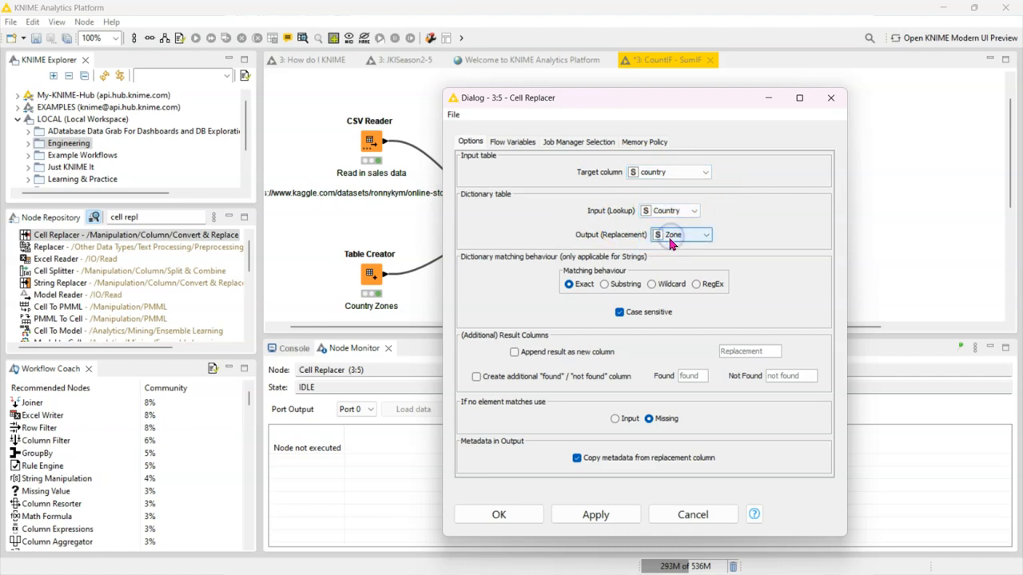
mouse_move(680, 233)
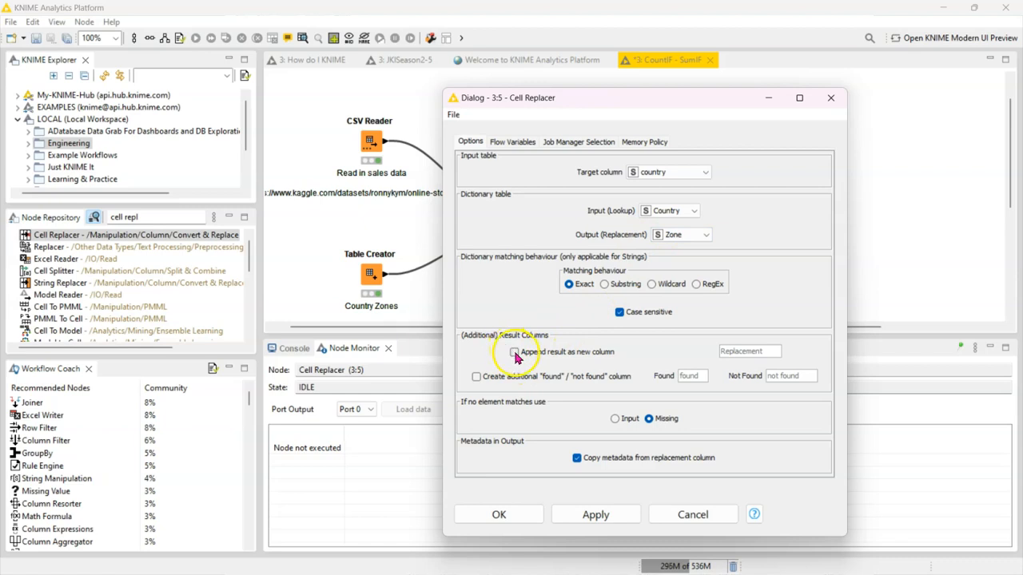
left_click(515, 351)
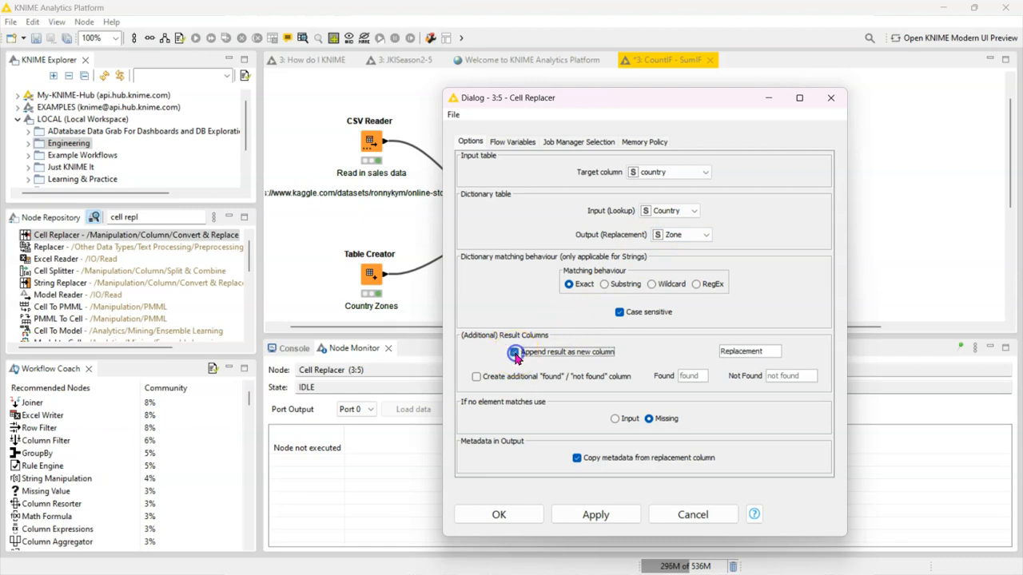
left_click(515, 351)
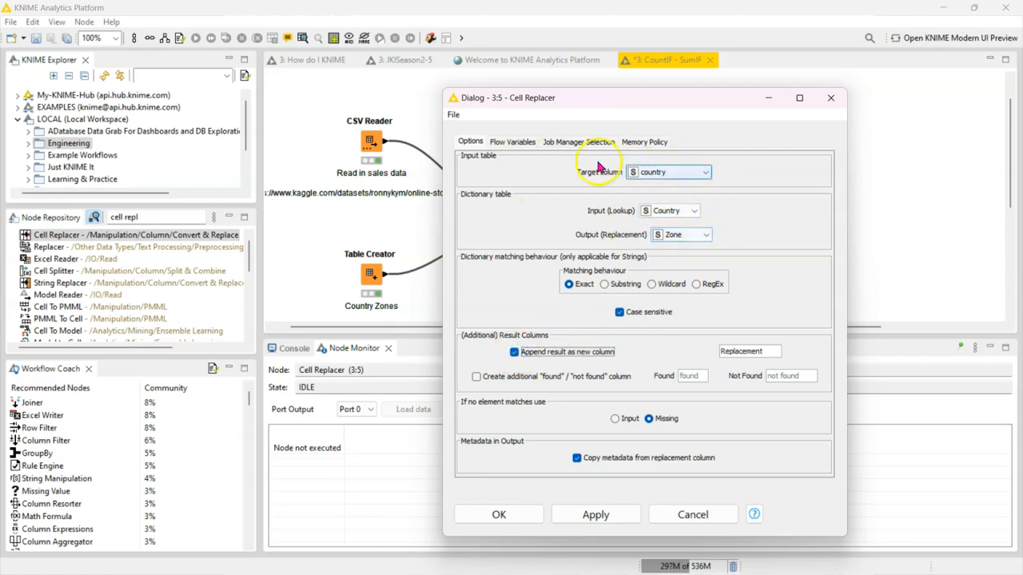
mouse_move(588, 358)
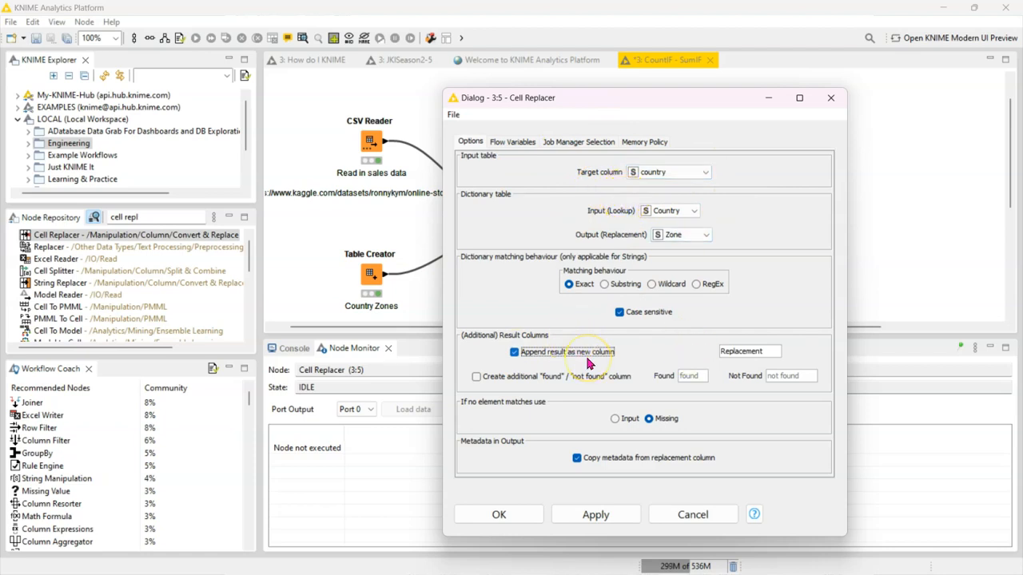
left_click(748, 352)
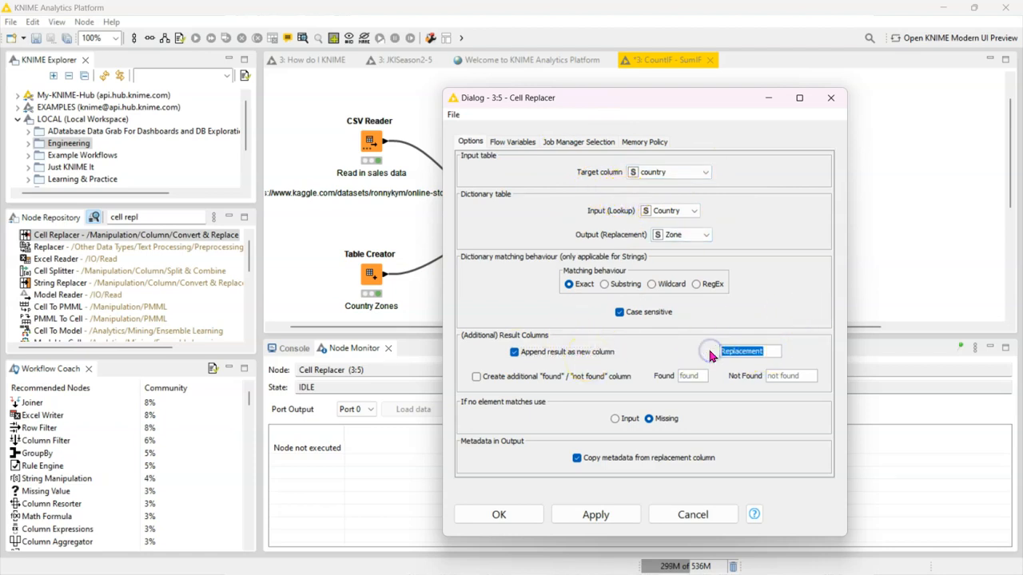
type("Zone")
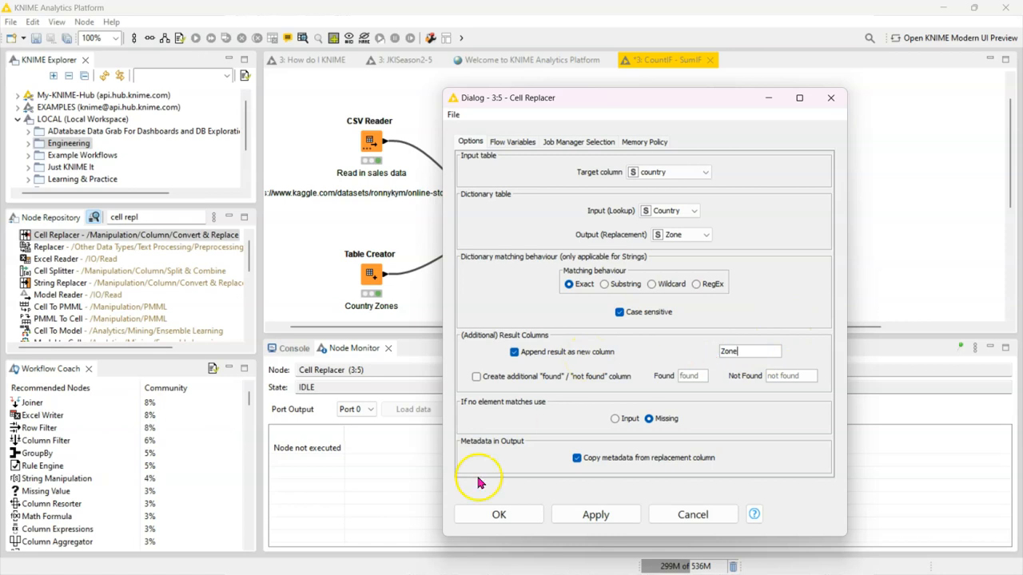
left_click(498, 515)
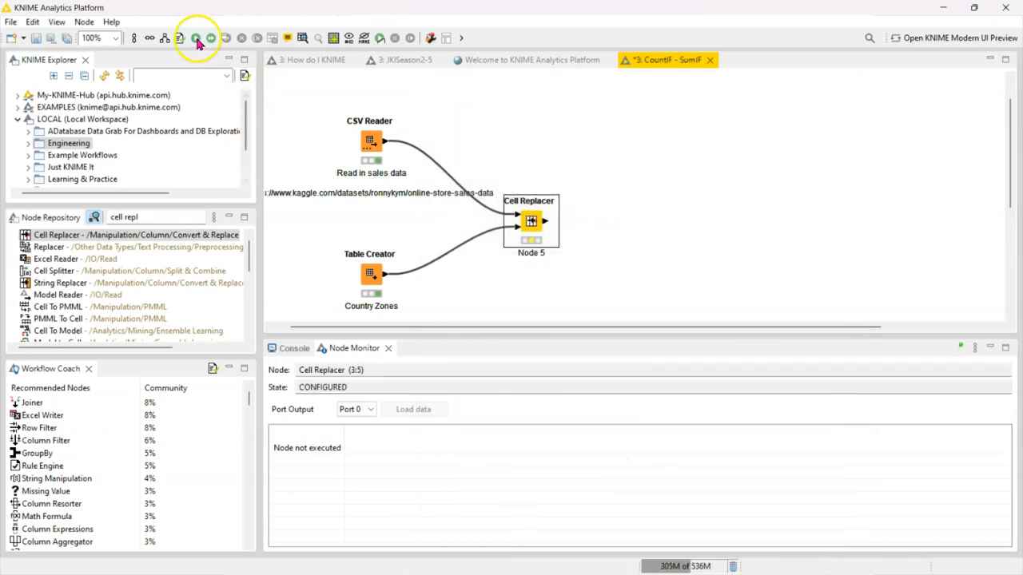
Execute the Cell Replacer and check the new Zone column in its output
left_click(195, 38)
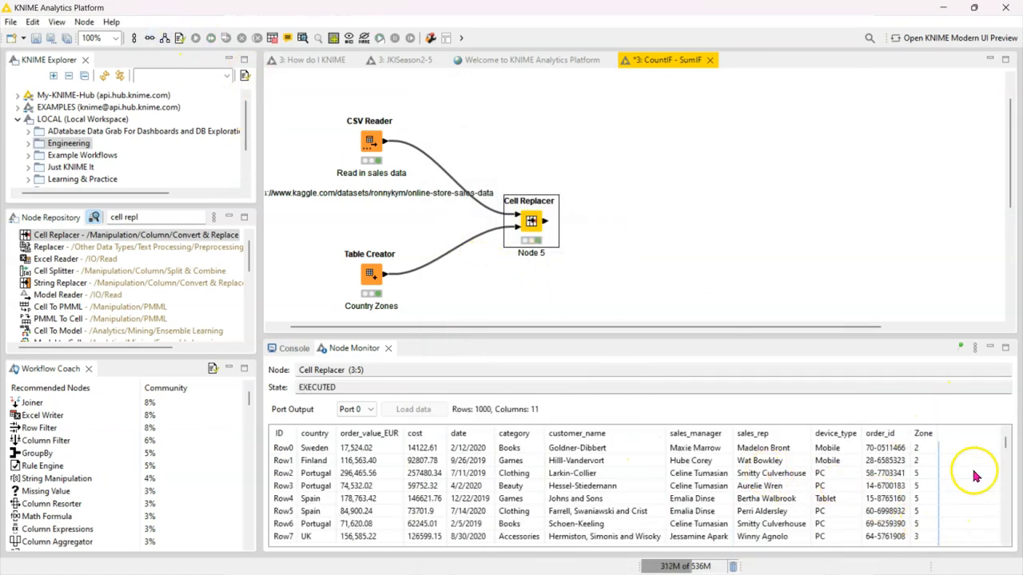
mouse_move(430, 353)
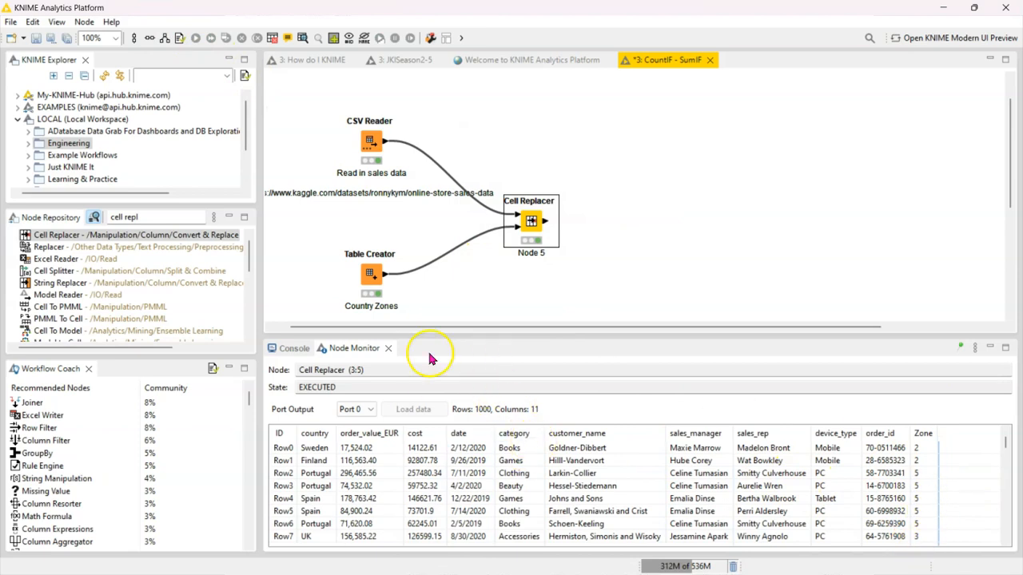
mouse_move(701, 365)
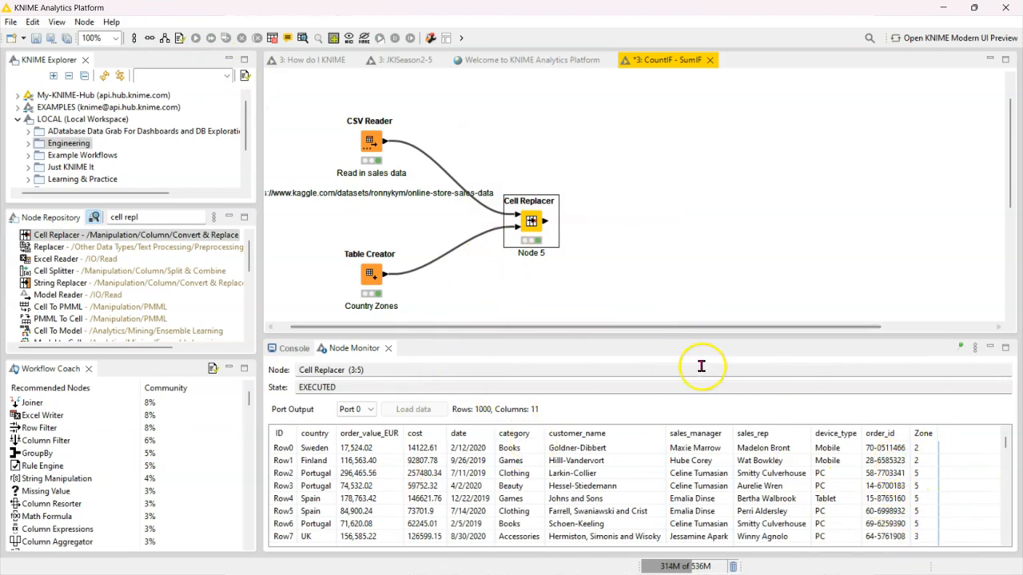
mouse_move(567, 451)
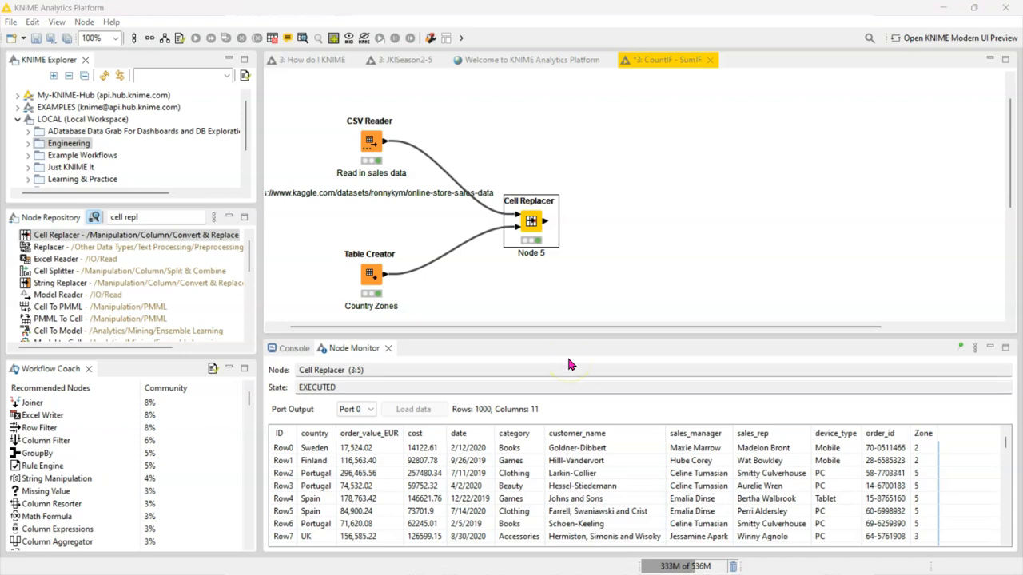
left_click(370, 141)
type("join")
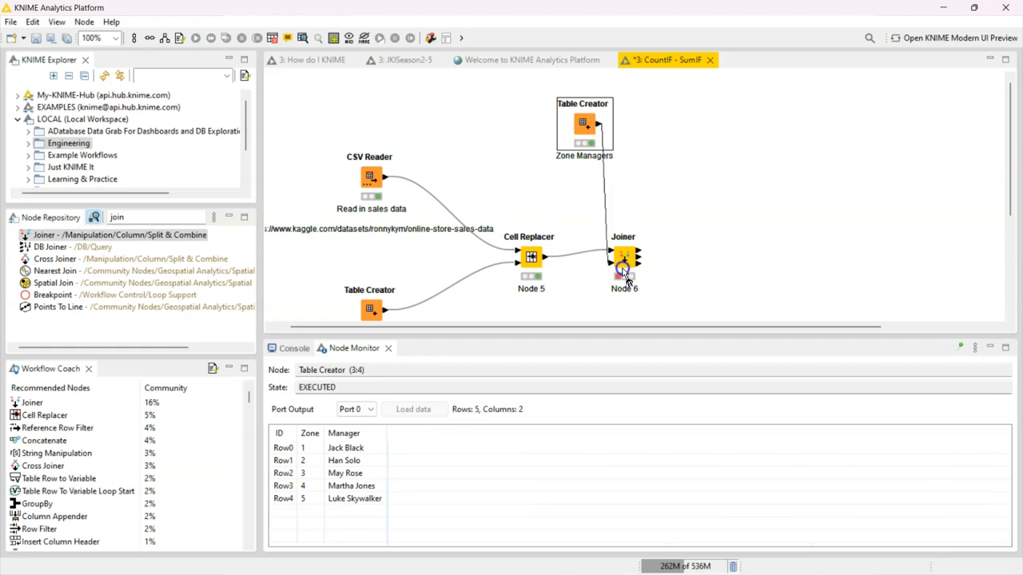
Select the Joiner node now fed by the Cell Replacer and the Zone Managers table
left_click(623, 255)
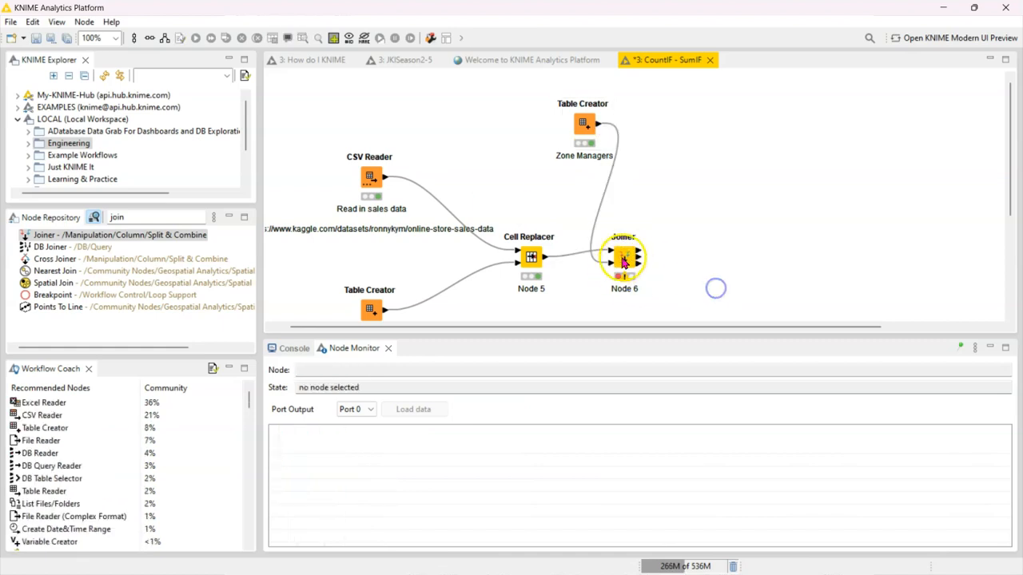
Add a Joiner matching criterion pairing Zone from the sales rows with Zone from the managers table
double_click(623, 257)
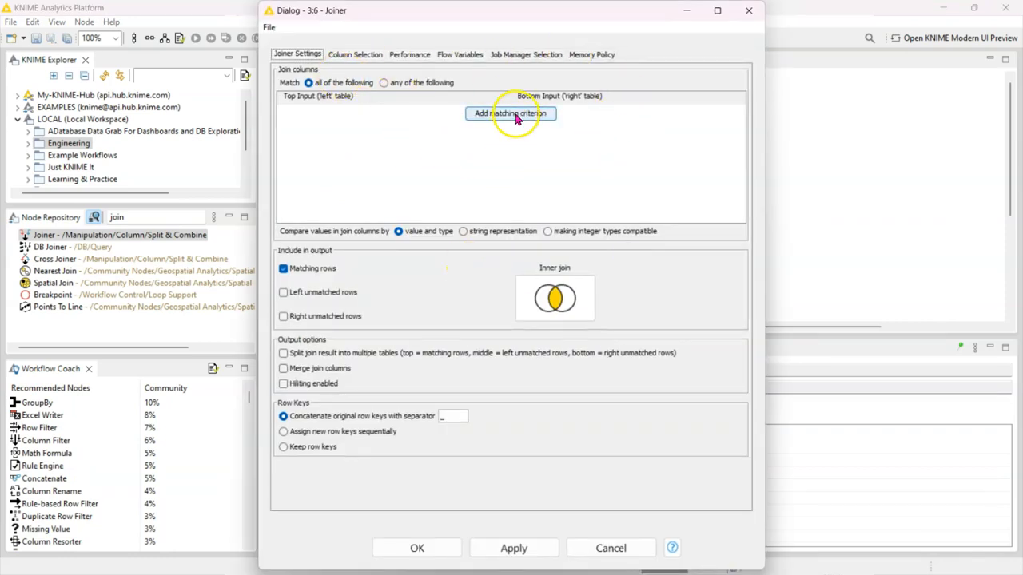
mouse_move(511, 111)
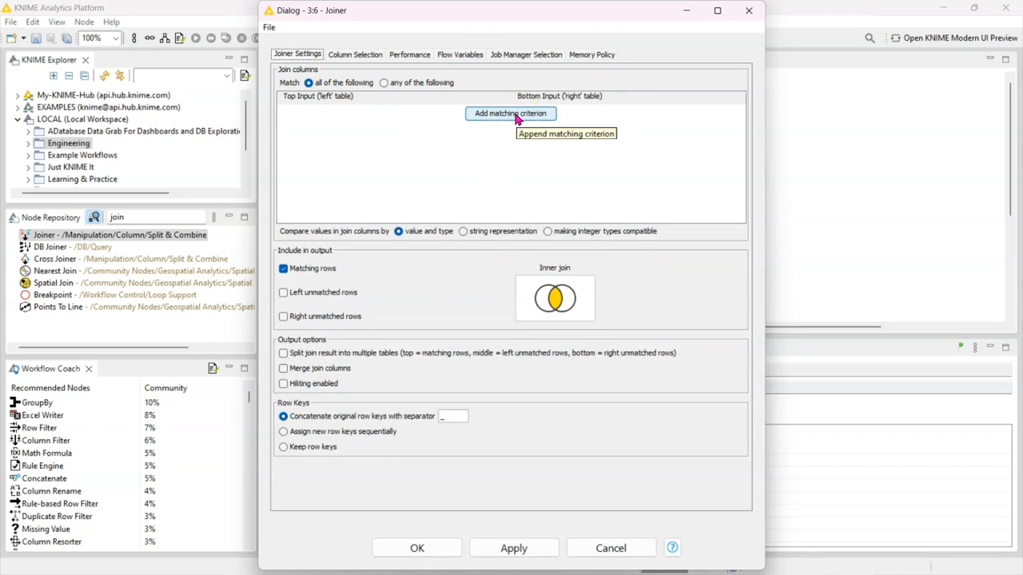
left_click(509, 111)
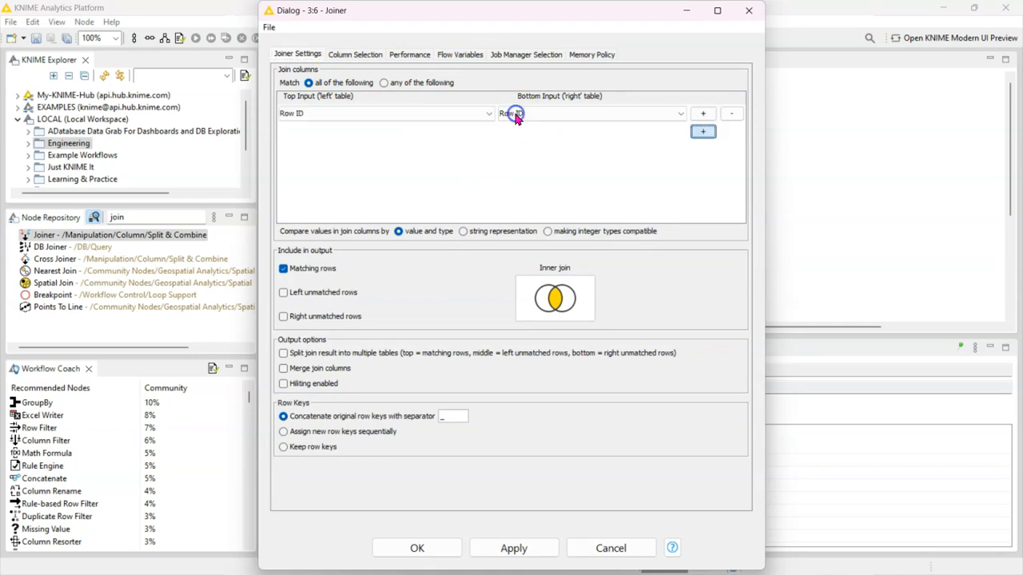
left_click(386, 111)
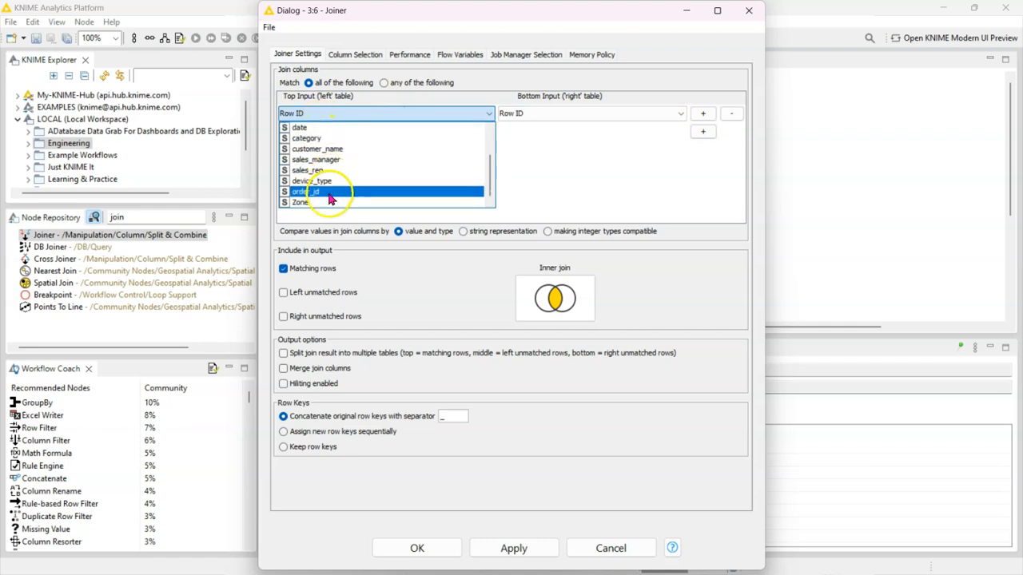
left_click(301, 201)
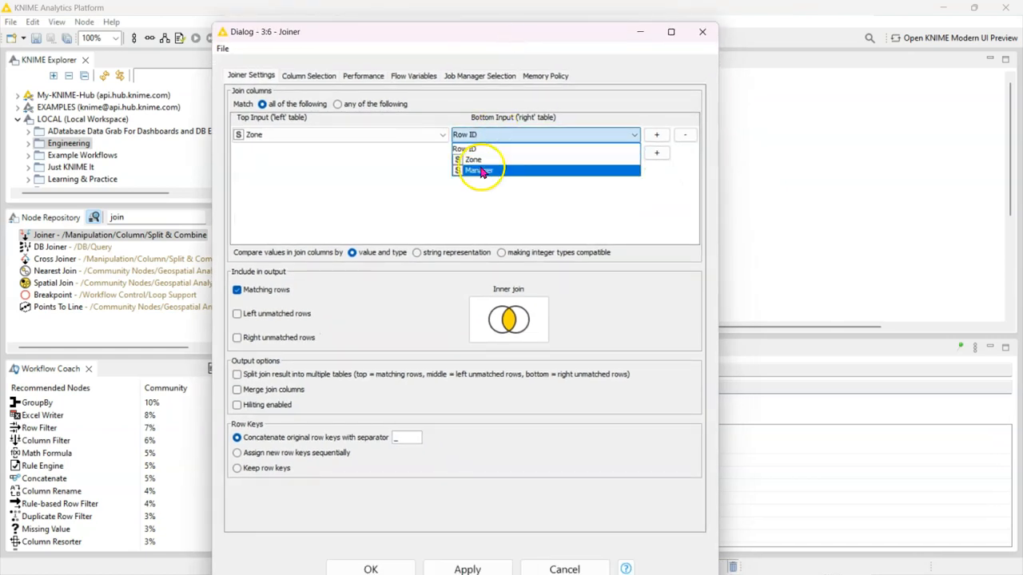
left_click(473, 160)
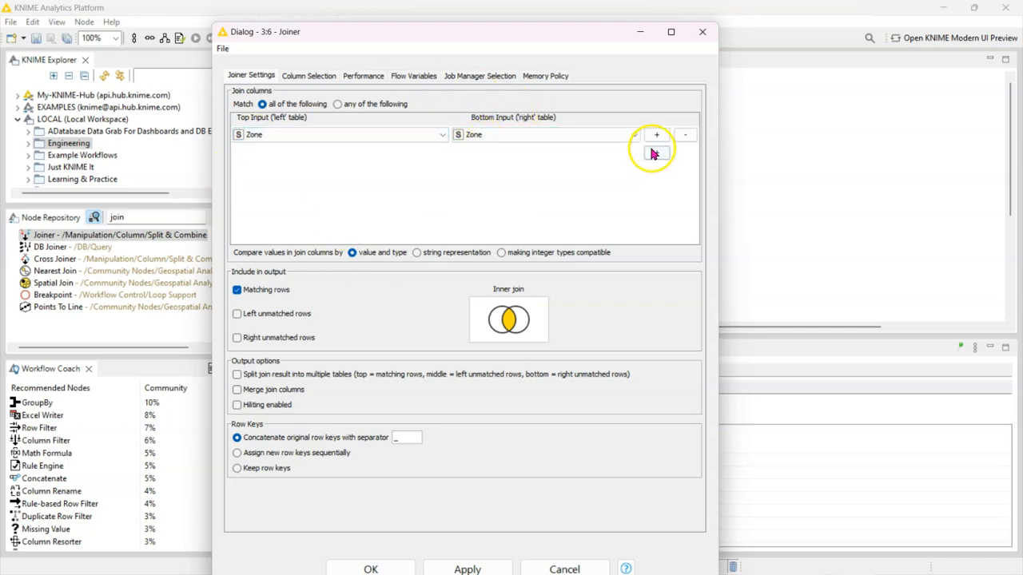
mouse_move(655, 153)
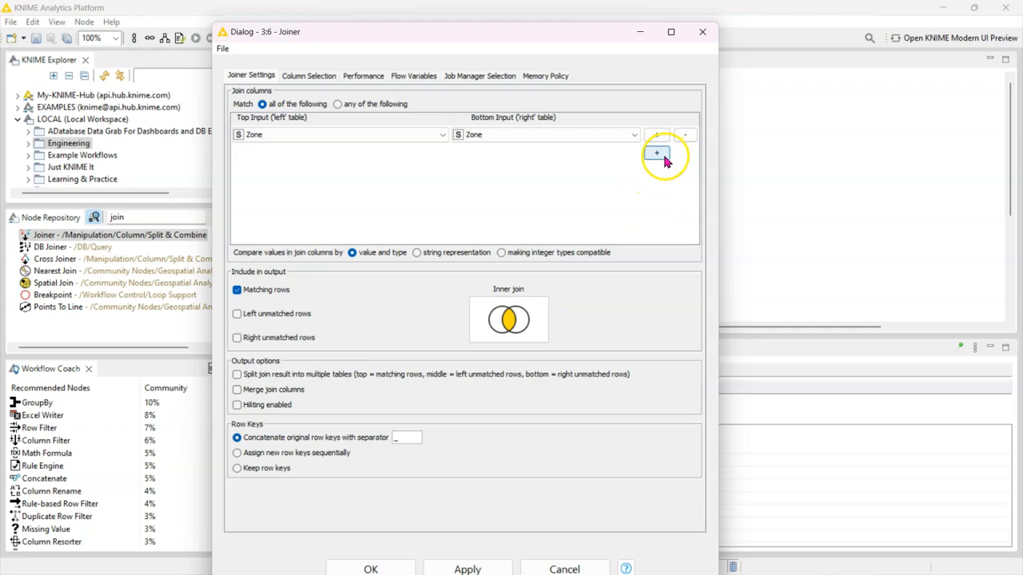
mouse_move(657, 153)
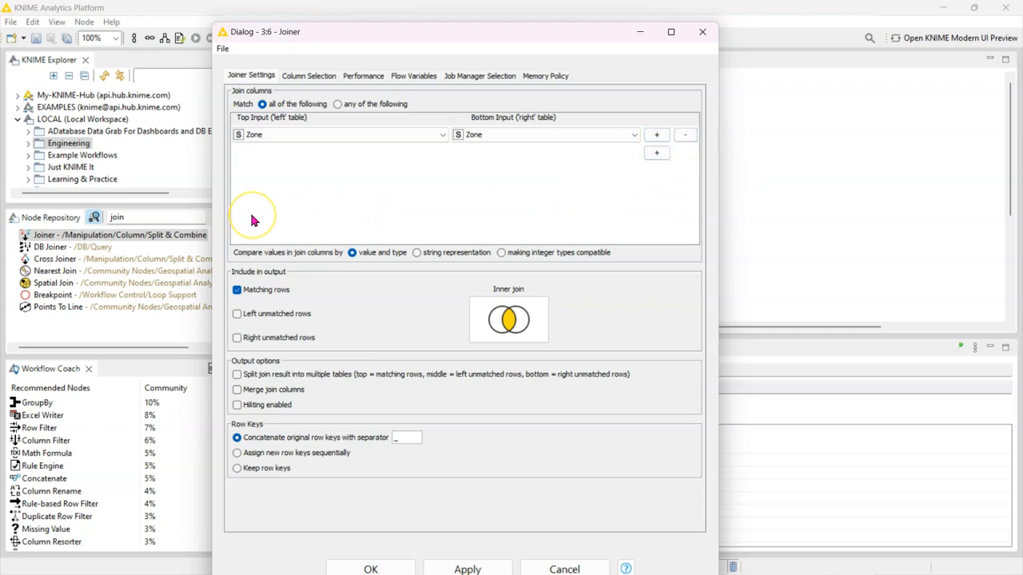
mouse_move(403, 294)
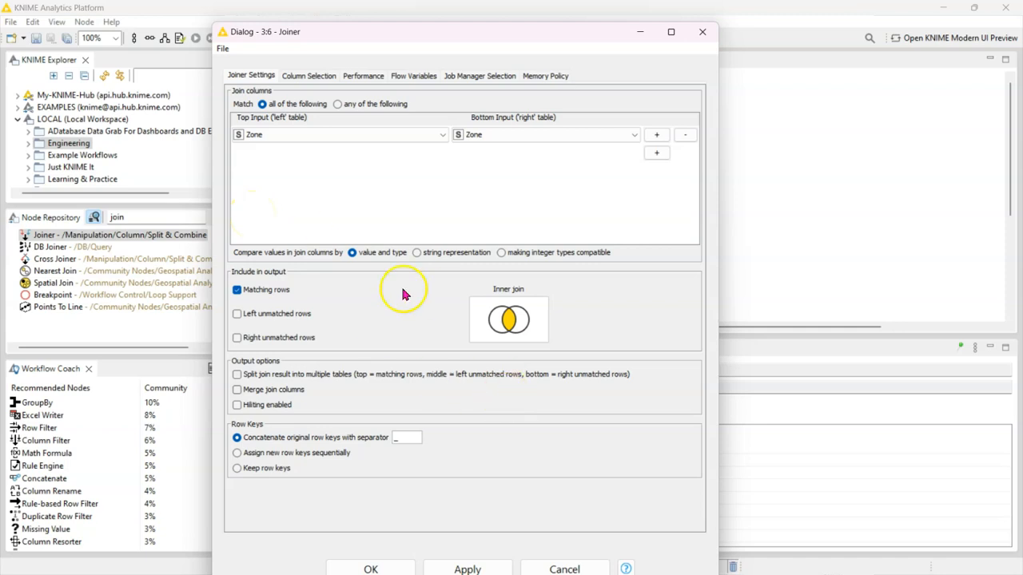
Review the Joiner's Column Selection, keeping Manager and excluding the duplicate Zone column
left_click(309, 75)
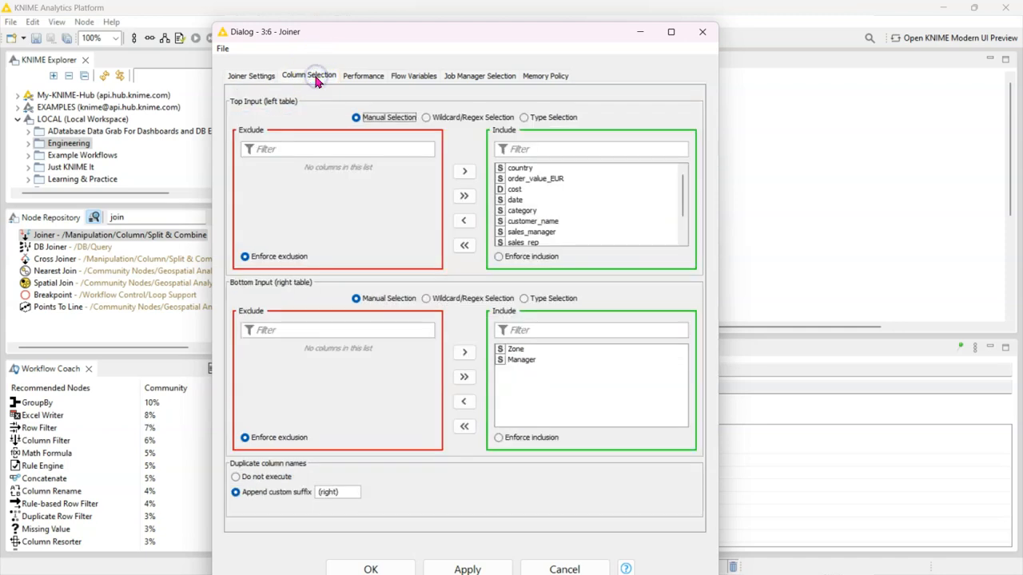
mouse_move(588, 168)
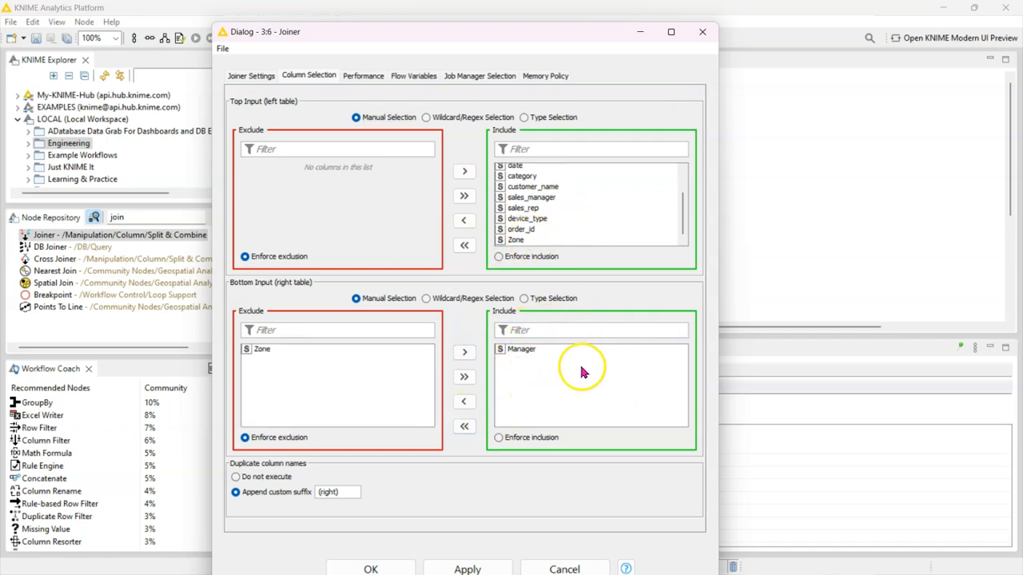
mouse_move(598, 350)
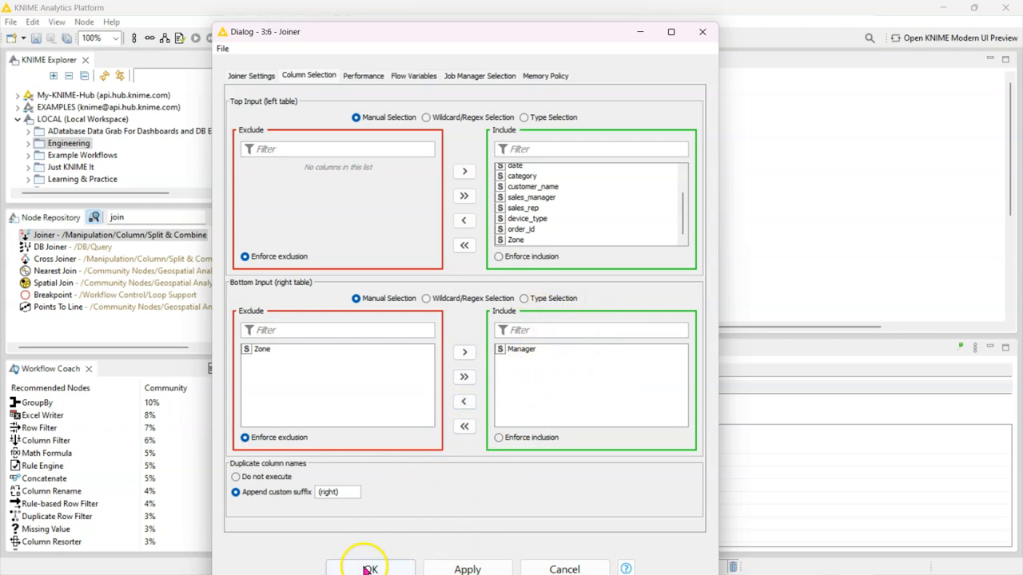
Apply the join settings and execute the Joiner
left_click(369, 569)
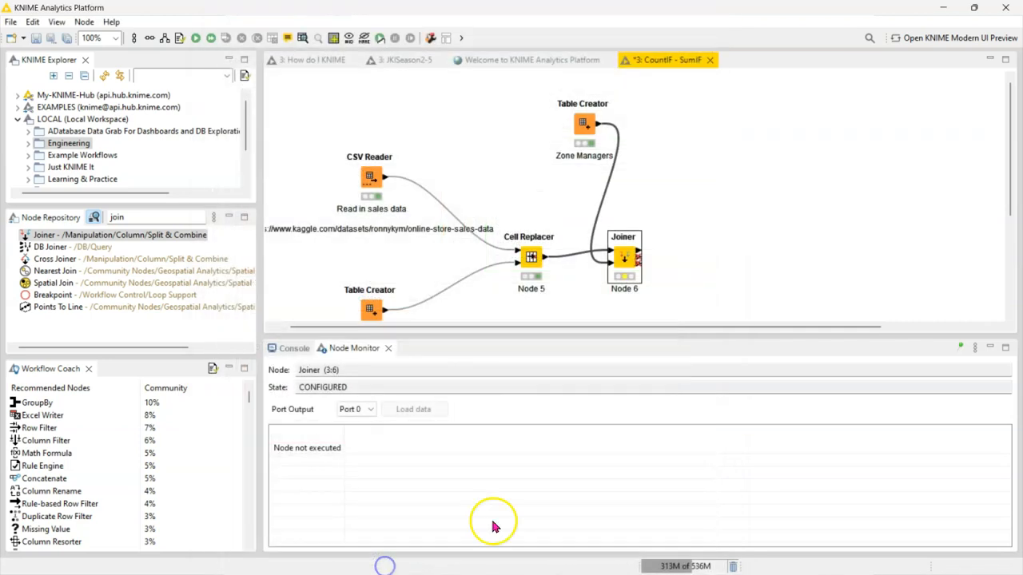
left_click(195, 38)
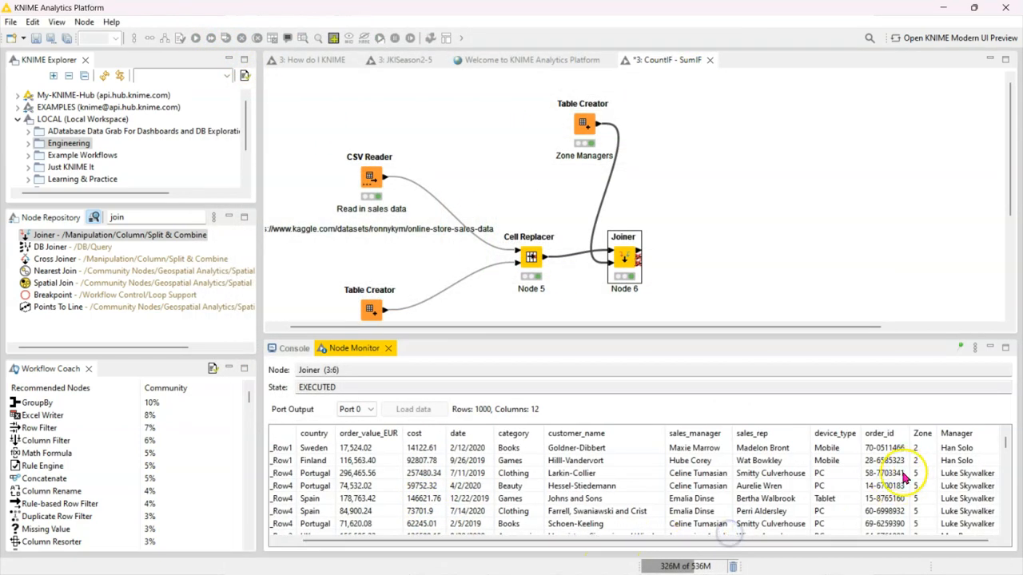
mouse_move(823, 323)
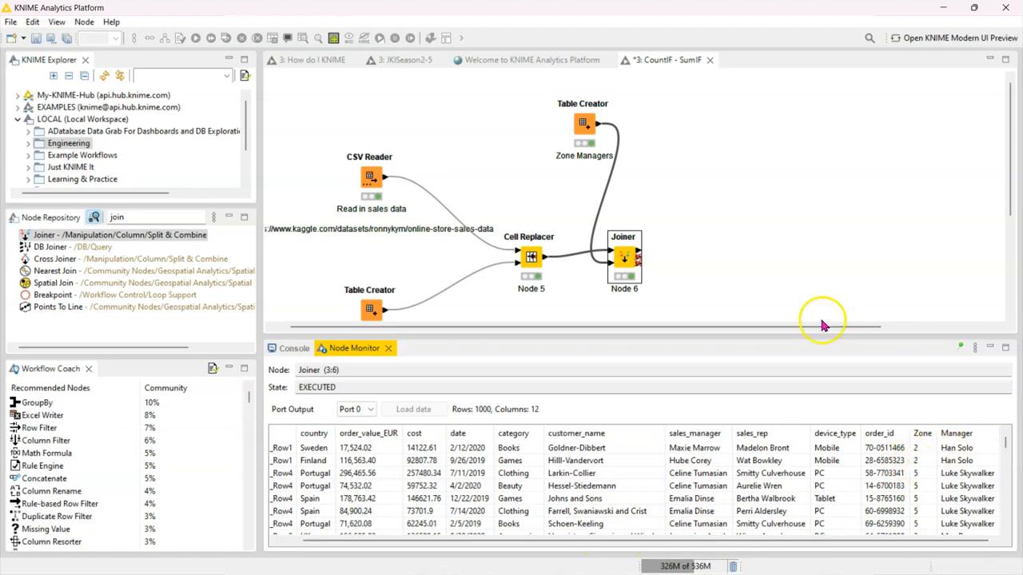
Compare the Zone Managers table with the 1,000-row, 12-column joined result in the Node Monitor
left_click(585, 123)
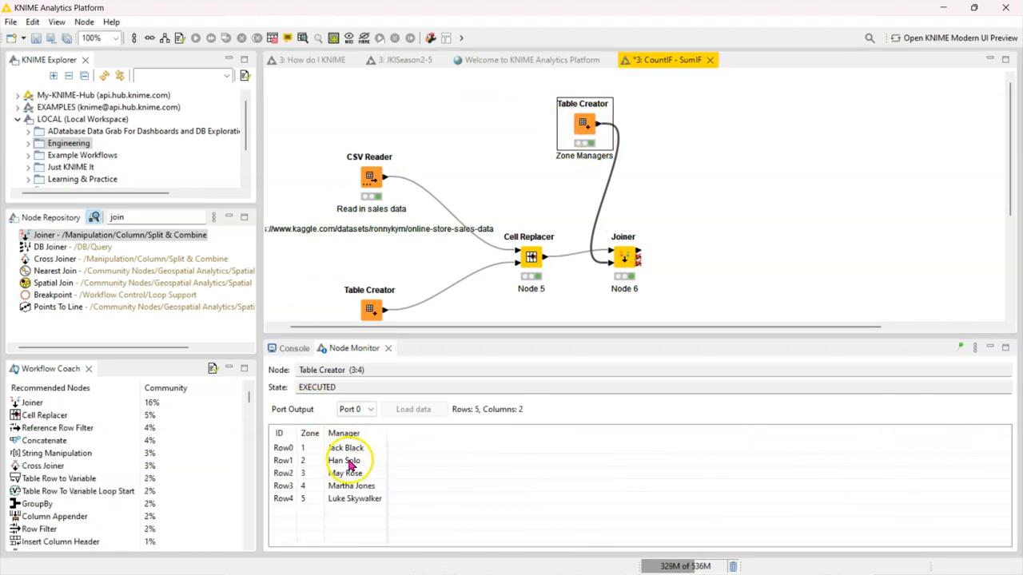
left_click(623, 258)
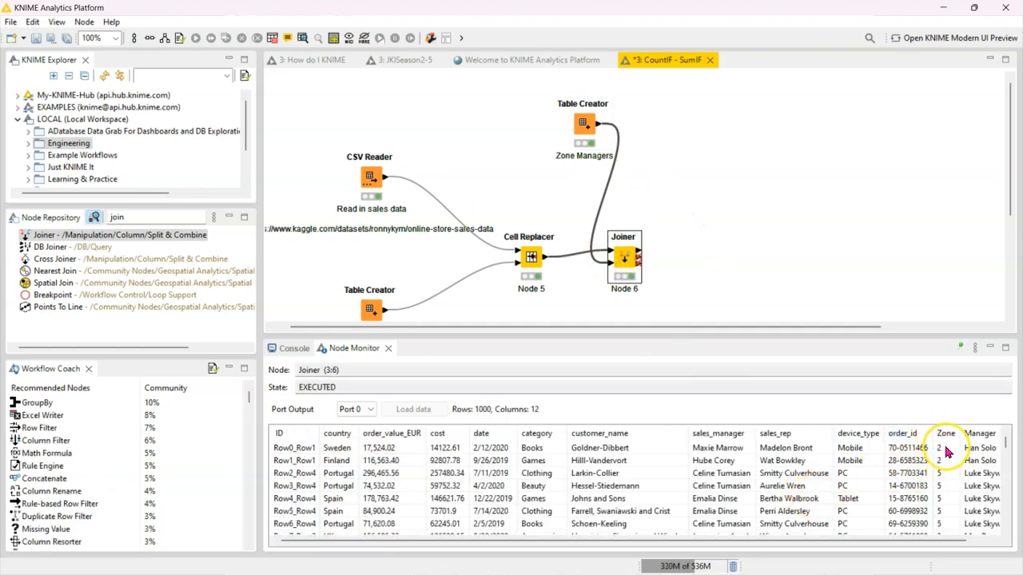
left_click(585, 126)
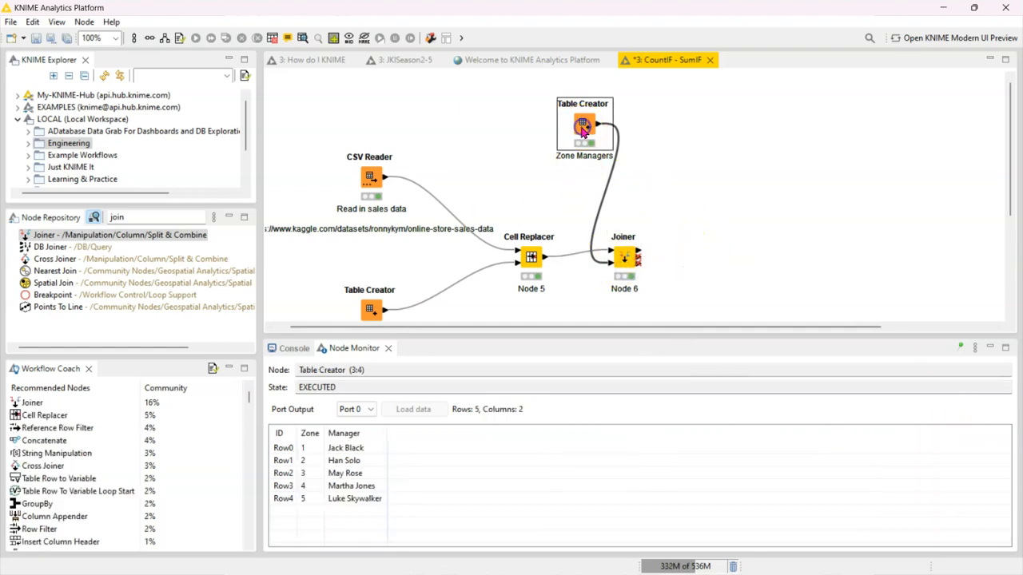
mouse_move(674, 280)
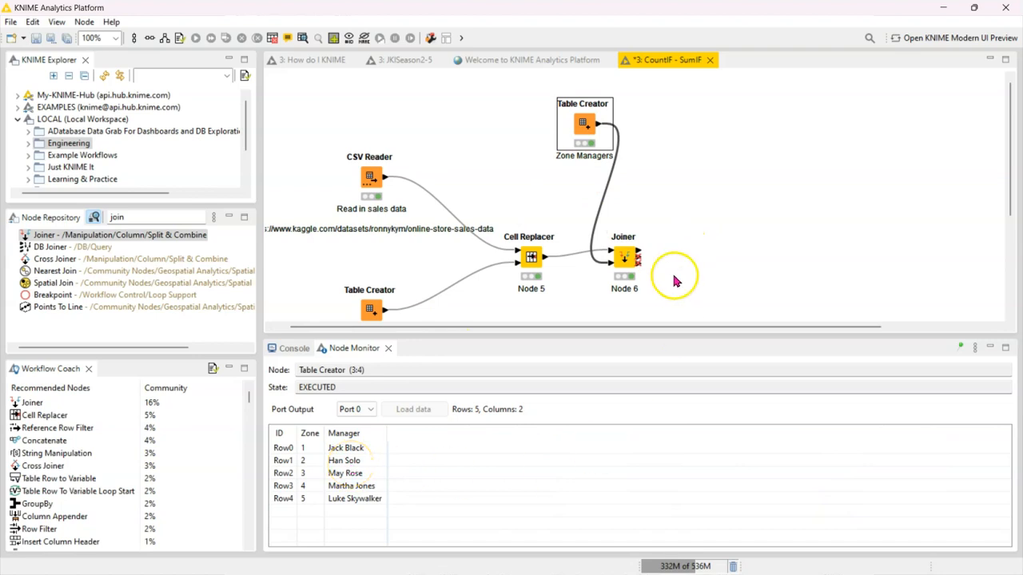
left_click(623, 256)
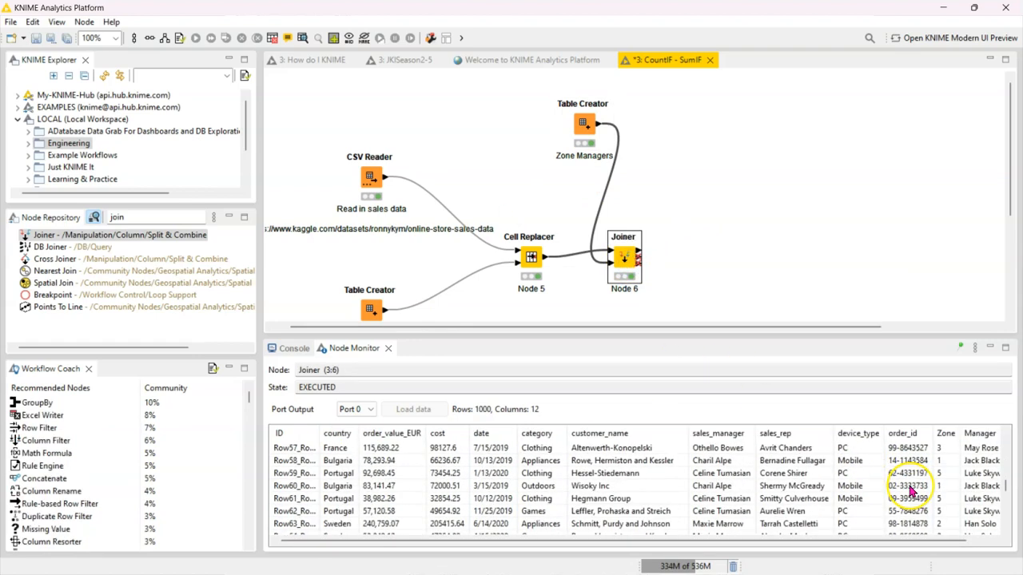
scroll("down", 3)
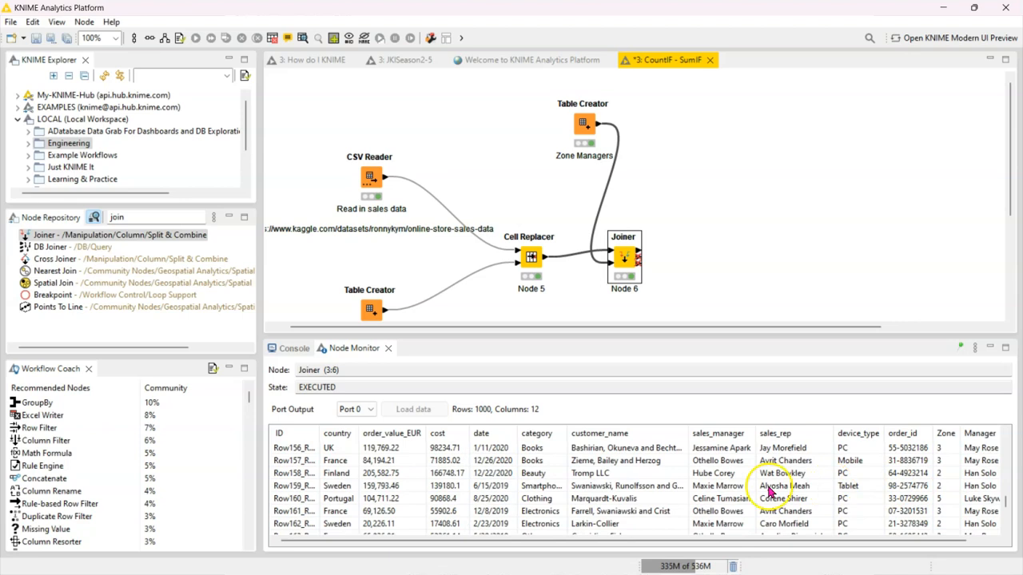
mouse_move(610, 278)
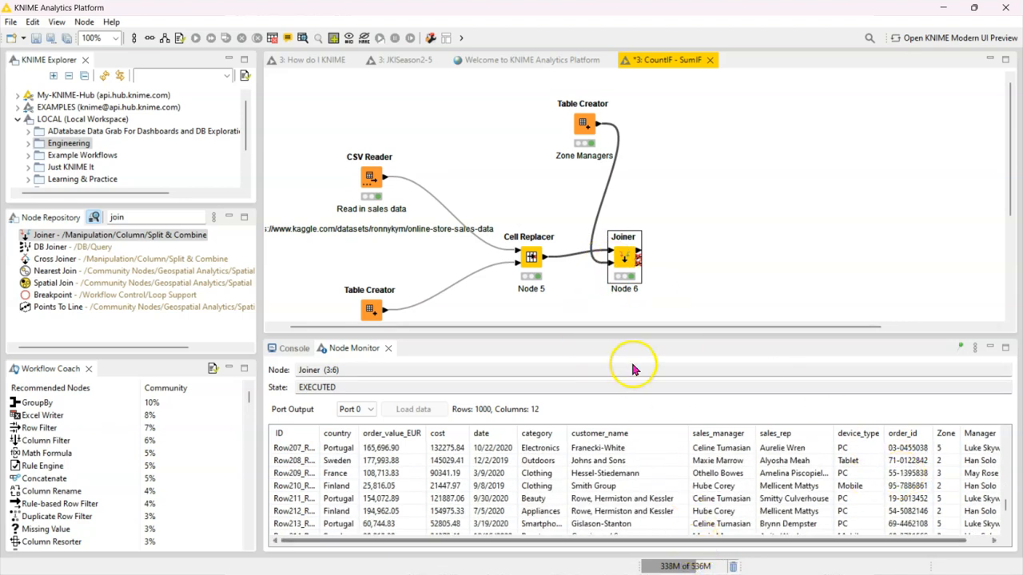
mouse_move(632, 257)
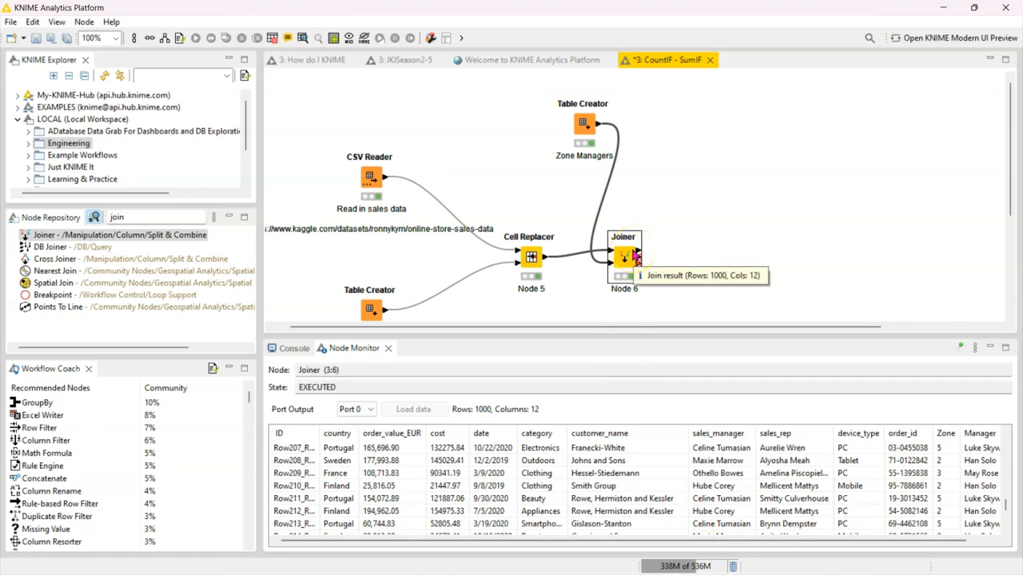